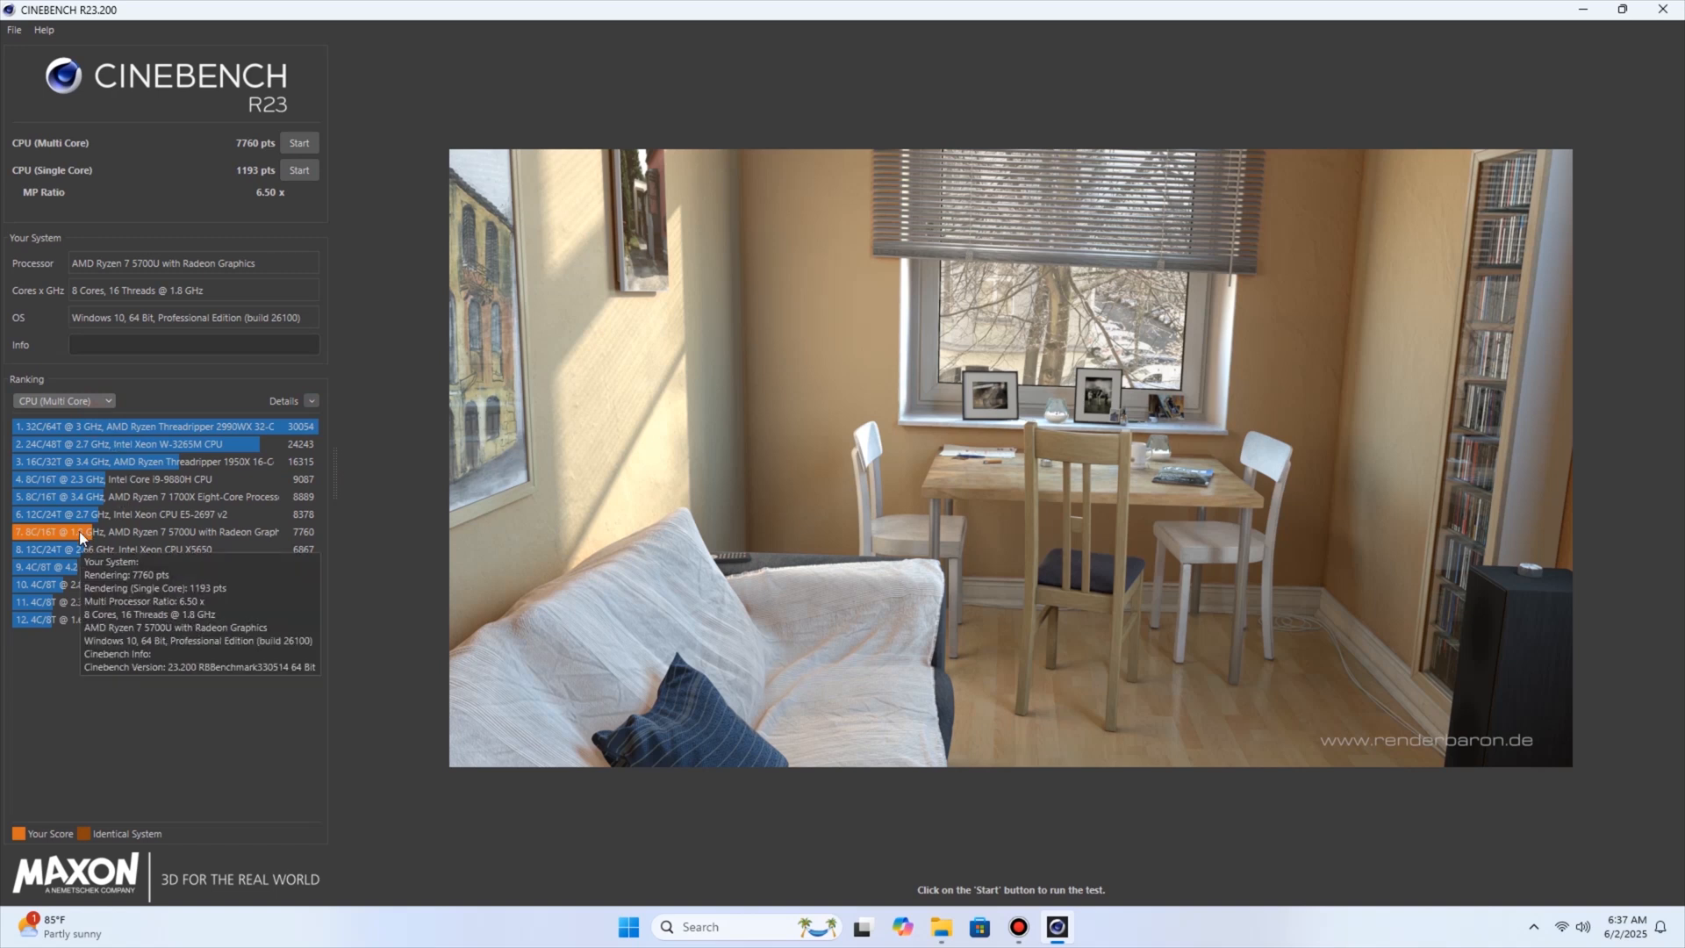
Step: Switch the Ranking list to CPU (Single Core), showing the Ryzen 7 5700U fourth at 1193 pts
{"action": "left_click", "coordinate": [61, 401]}
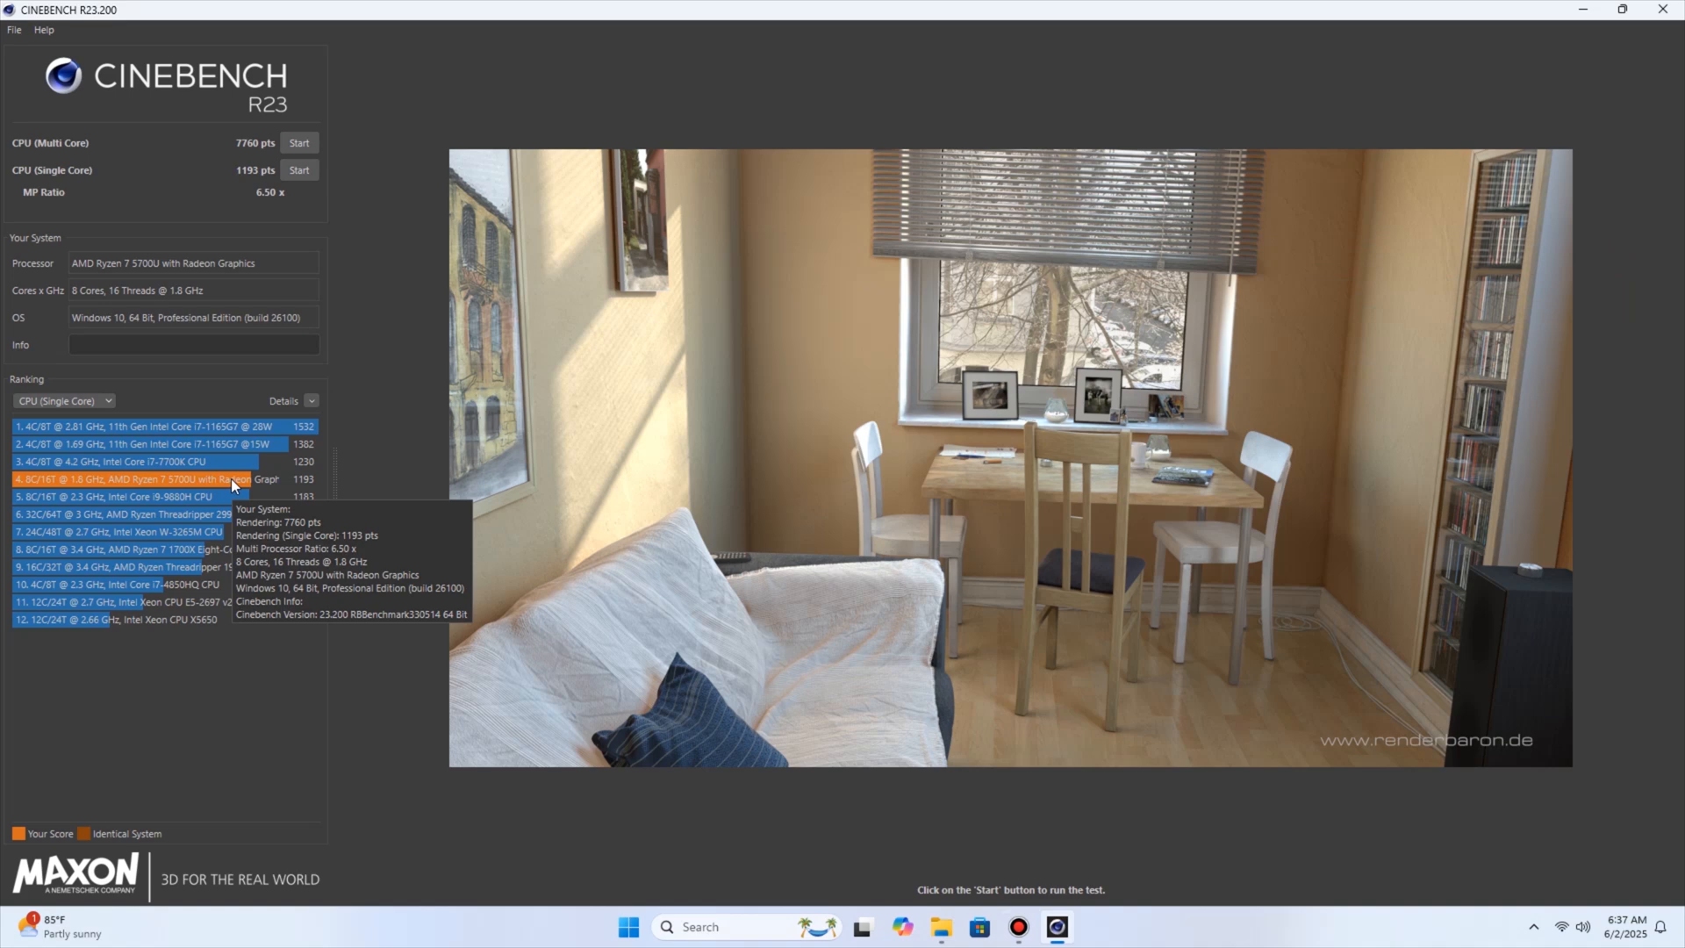